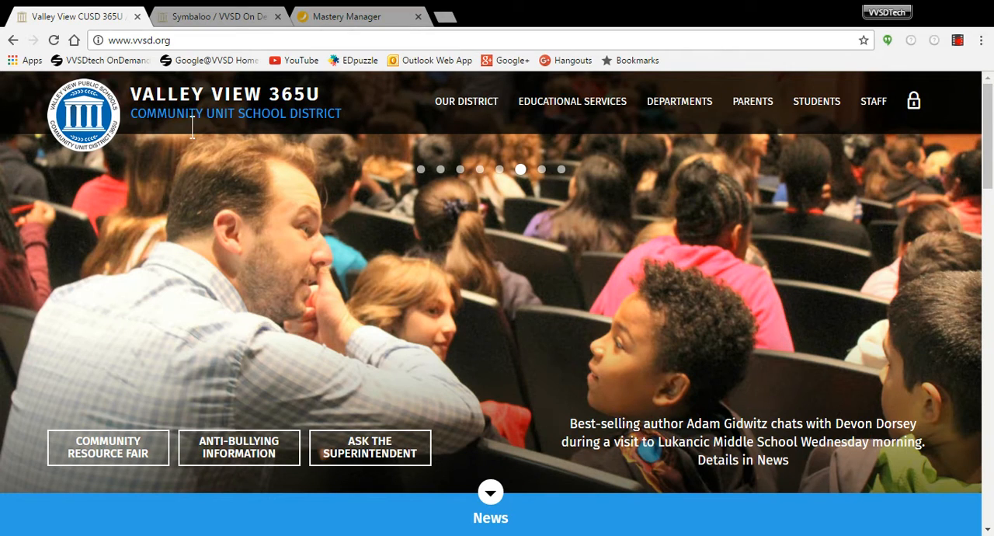
mouse_move(149, 55)
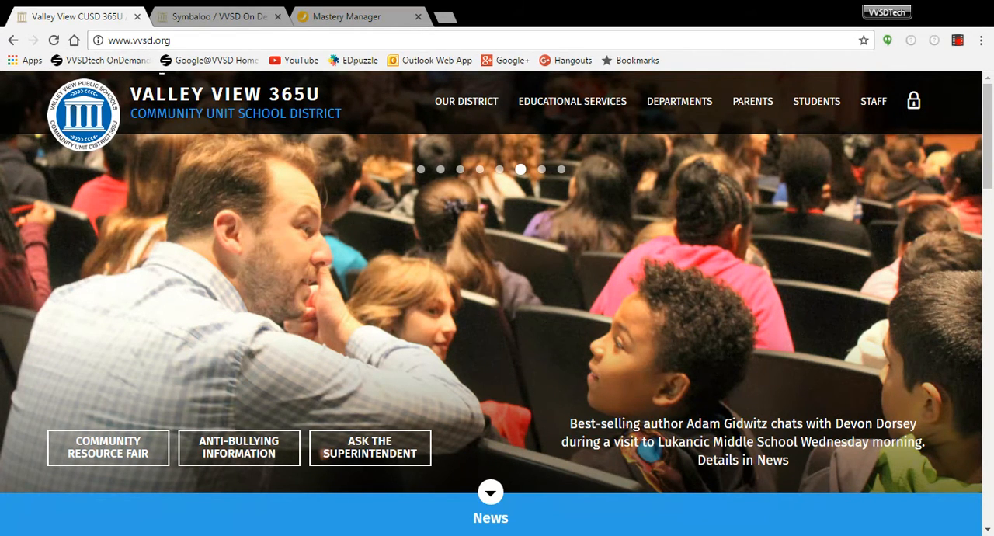
Open the STAFF menu on the Valley View district website
click(872, 101)
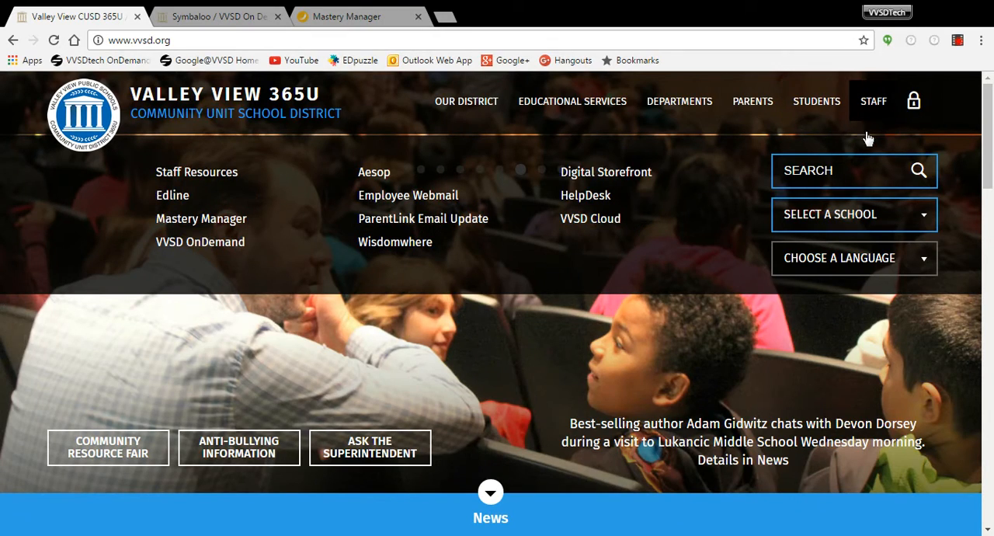
mouse_move(201, 218)
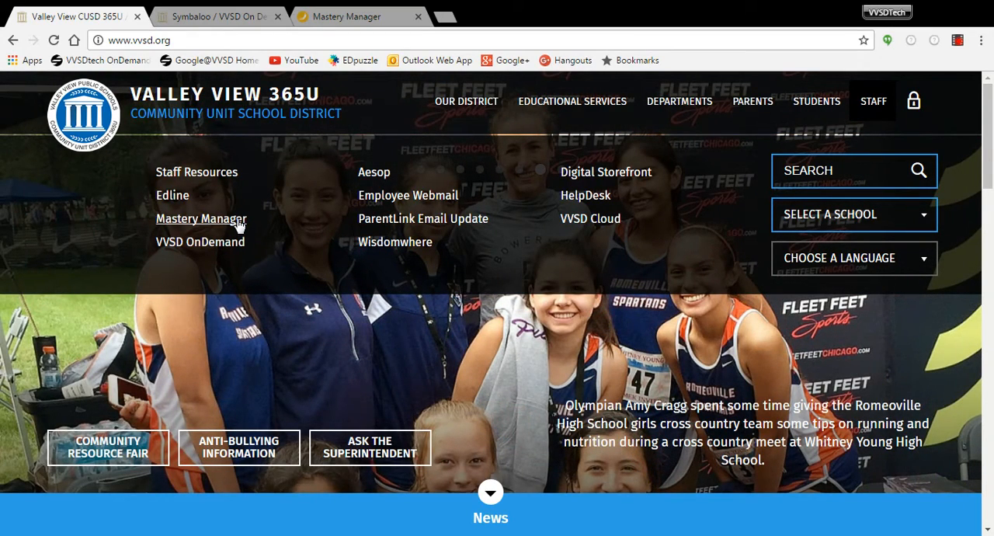
mouse_move(199, 241)
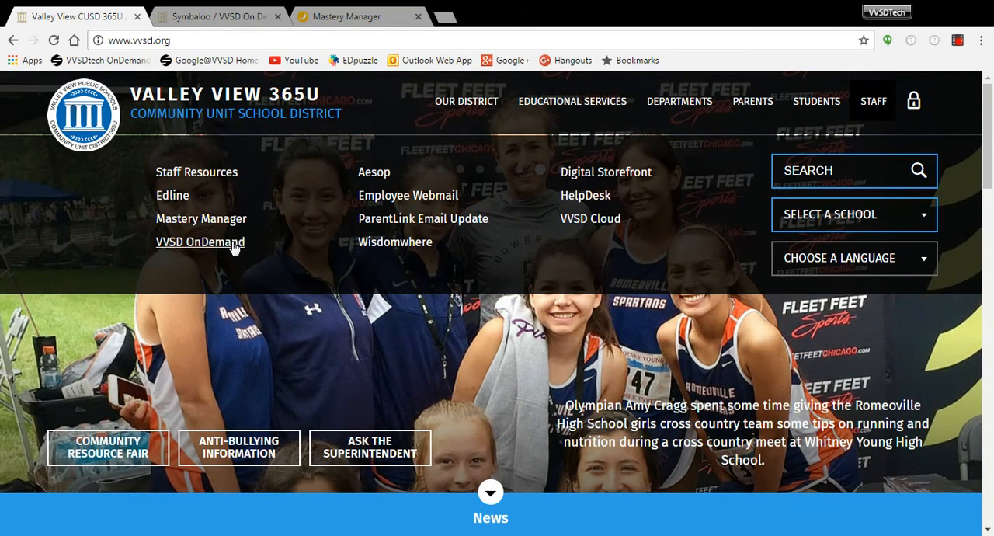
Open VVSD OnDemand from the Staff menu to show its Symbaloo tile page
click(199, 241)
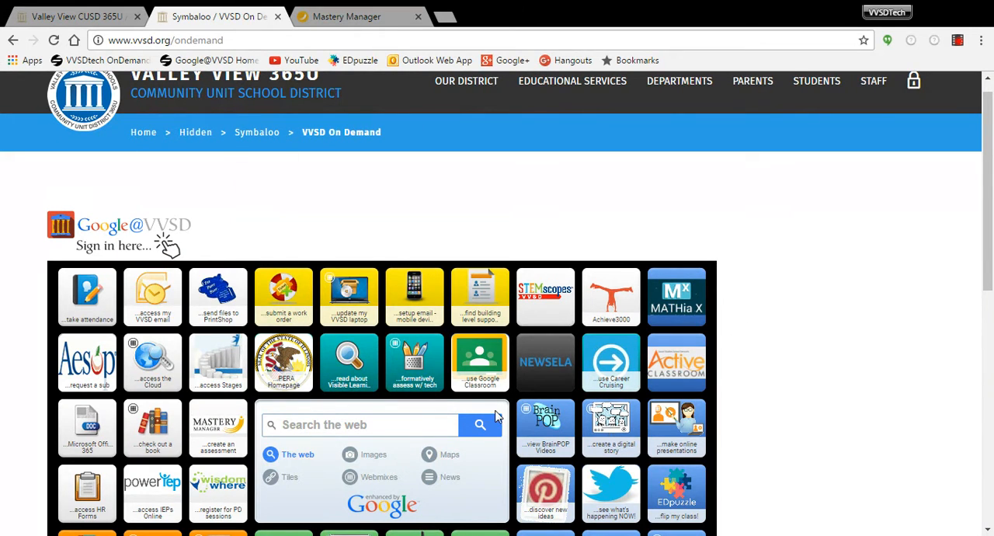
mouse_move(225, 435)
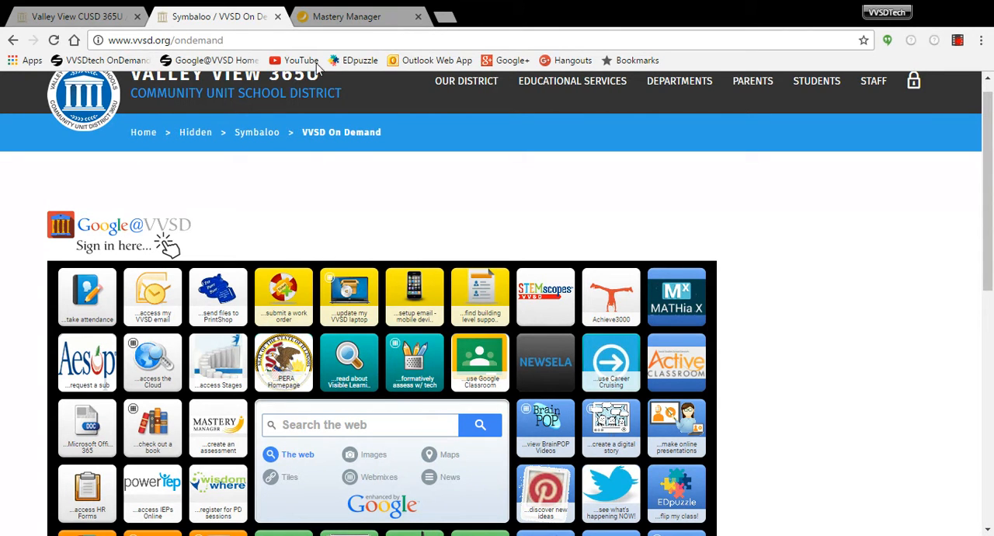
Switch browser tabs to the valleyview.masterymanager.com logged-out home page
click(346, 16)
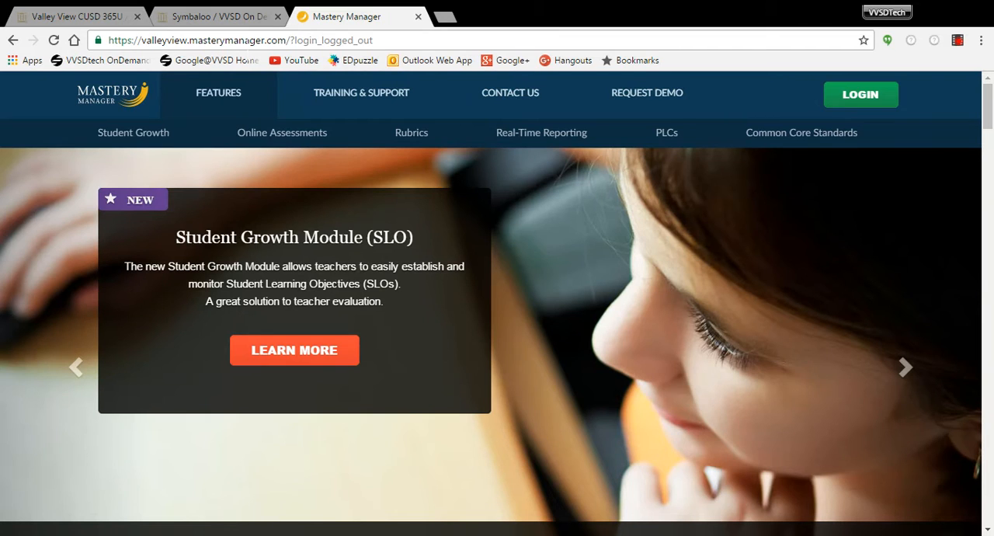
click(458, 16)
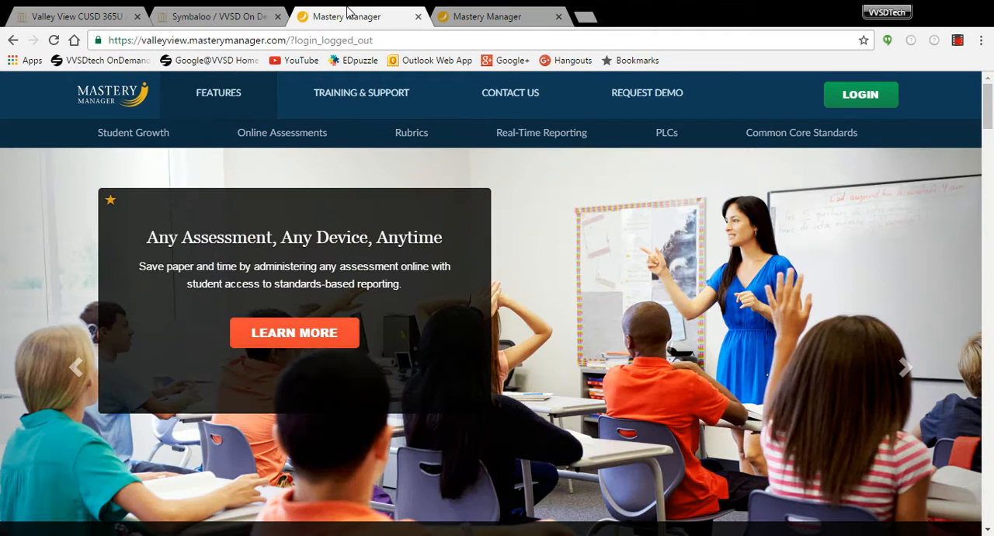
click(500, 16)
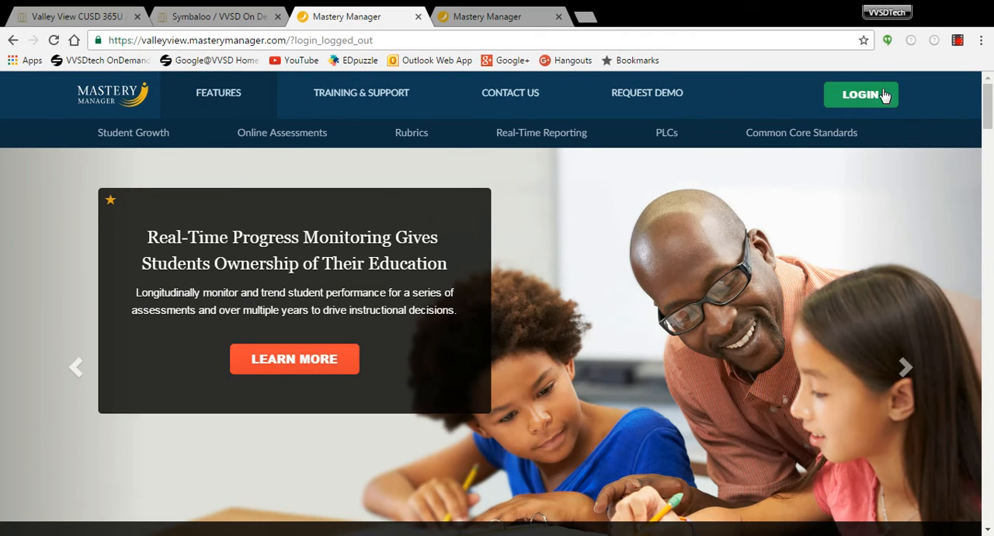
click(861, 94)
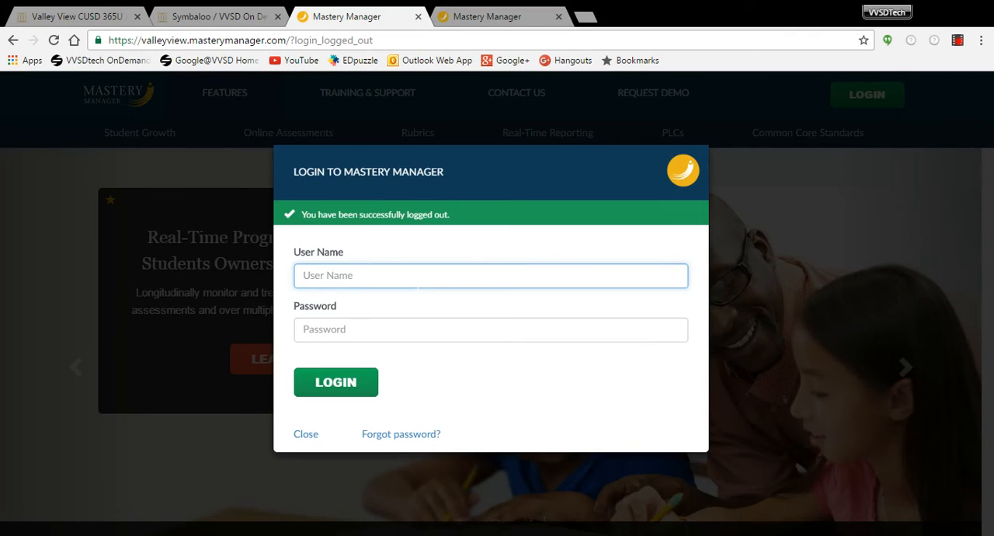
text(dillardse)
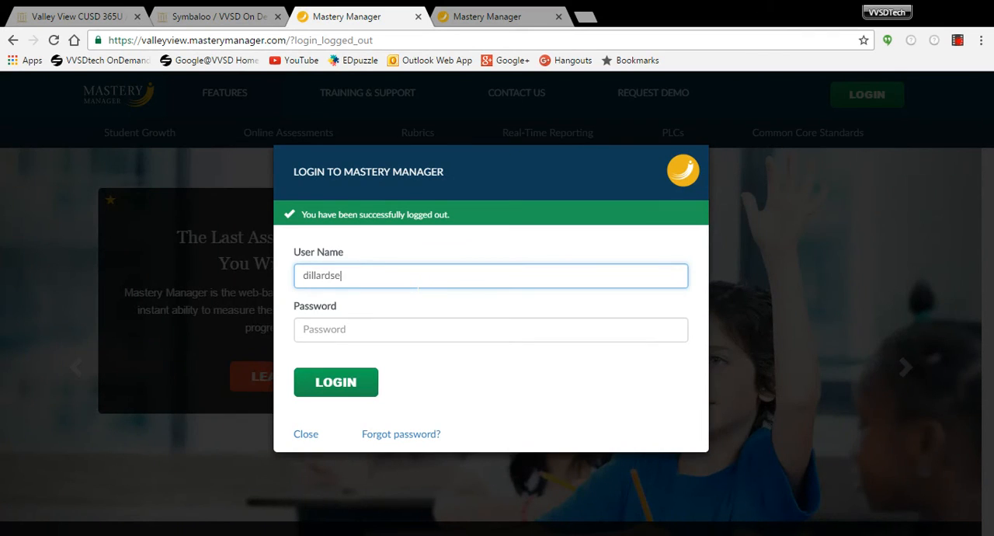
text(•••)
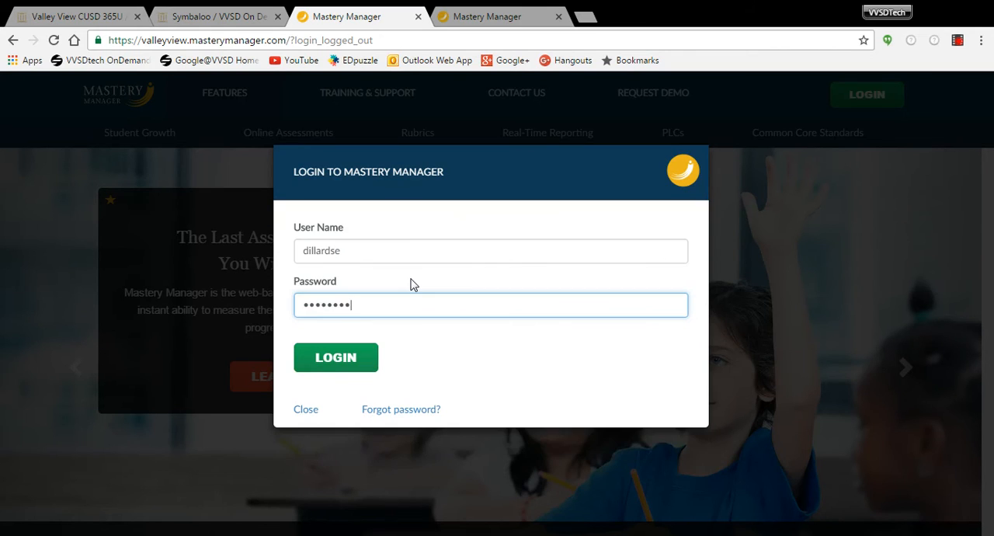
click(336, 357)
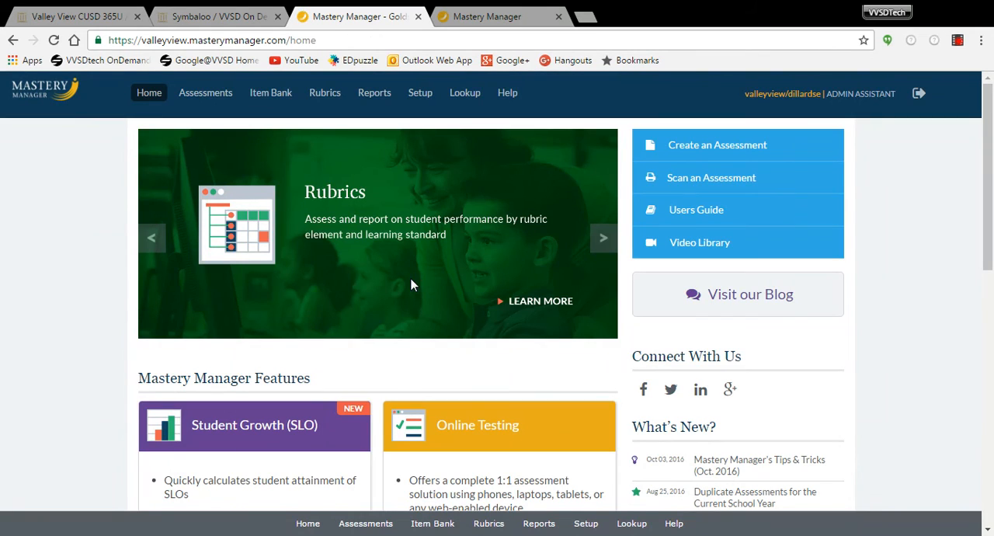